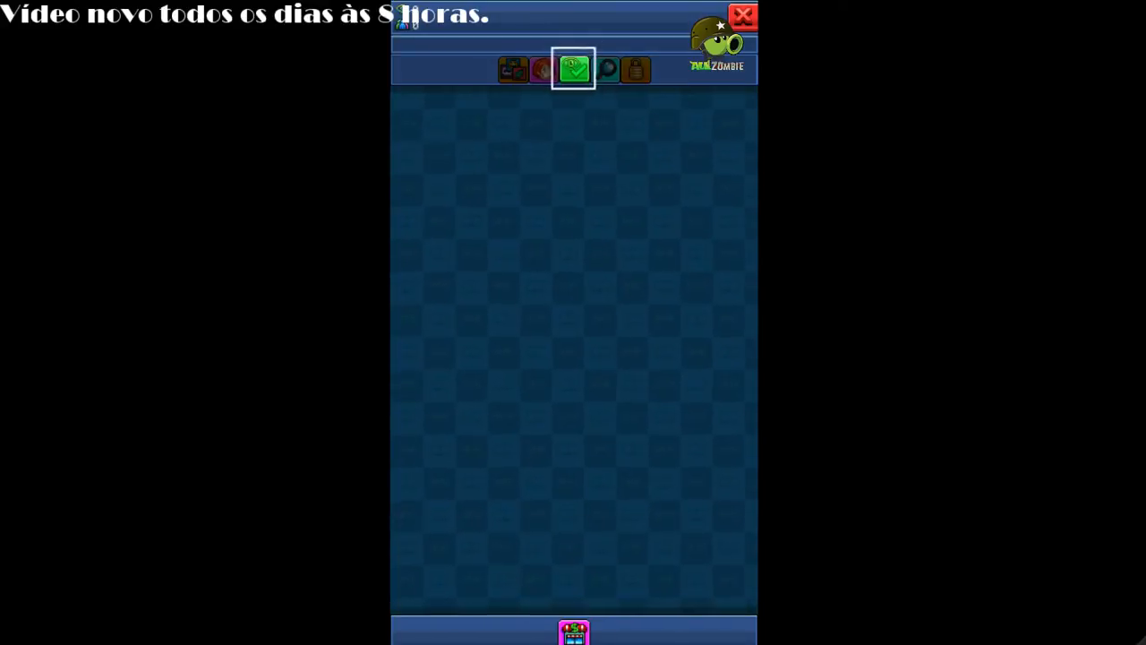
# Place the desk and computer setup from the shop into the empty room.
pyautogui.click(605, 68)
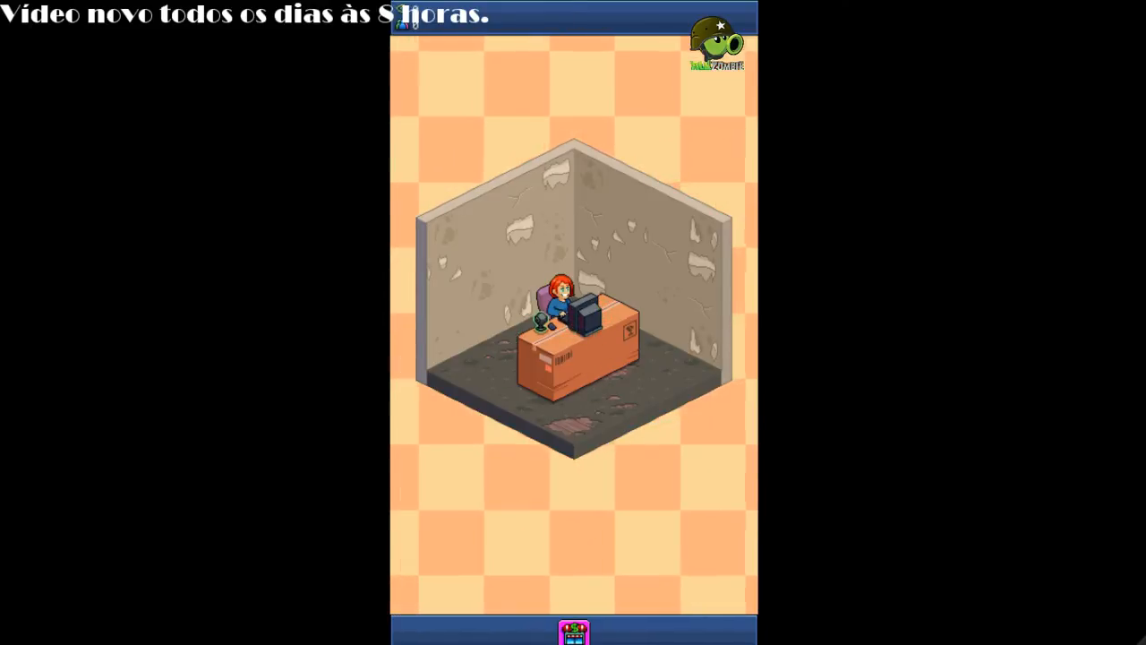
# Bring up the 'Faça um vídeo' panel from the desk, showing one open video slot.
pyautogui.click(559, 309)
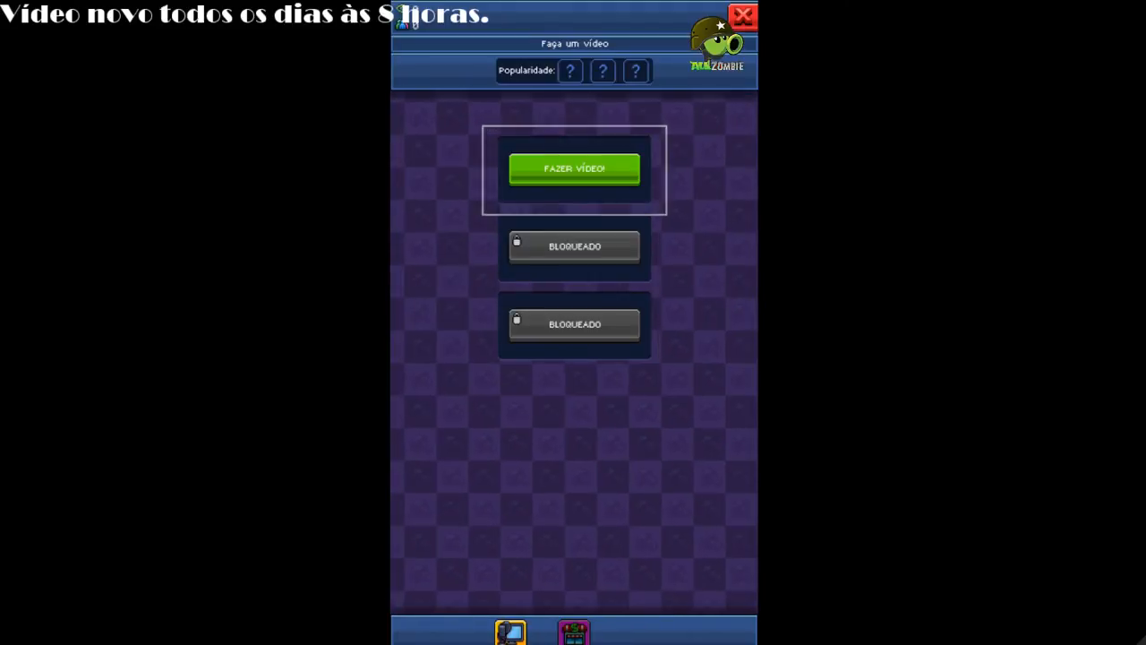
# Make the 'HOW TO be more slender, man!' video, then collect its views when finished.
pyautogui.click(573, 168)
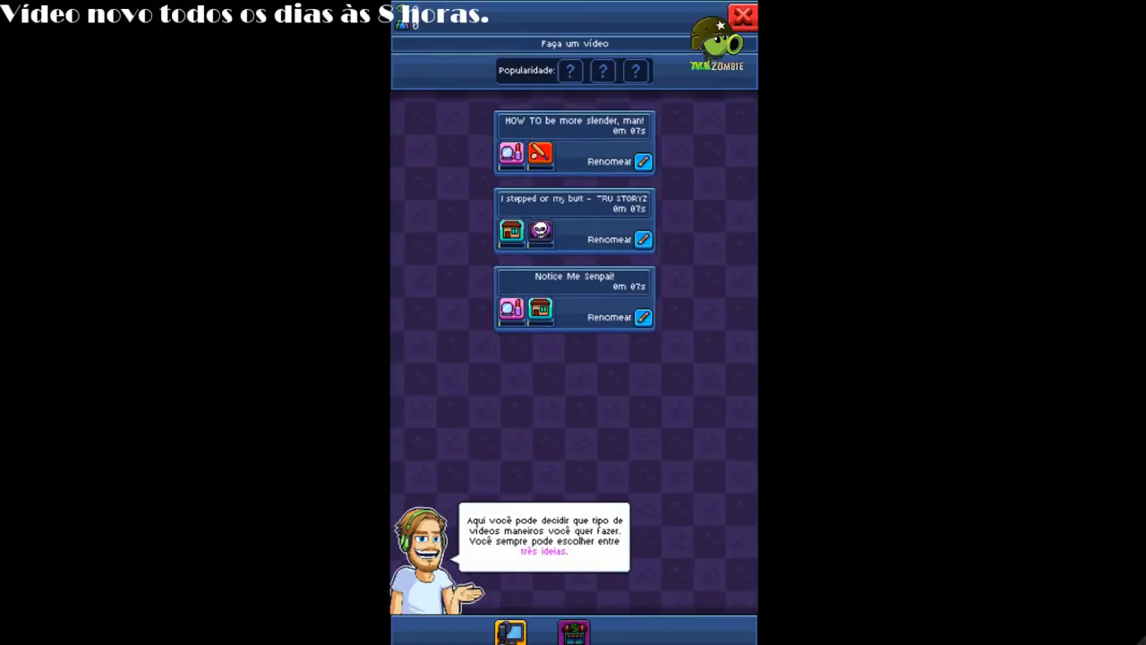
pyautogui.click(545, 537)
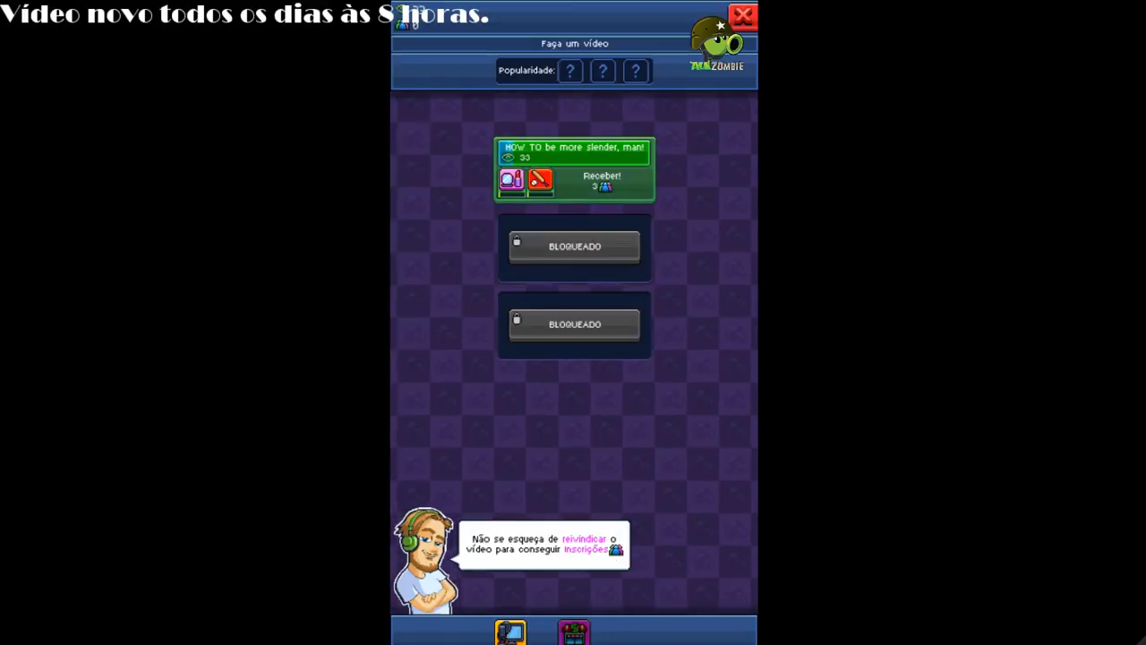
pyautogui.click(573, 170)
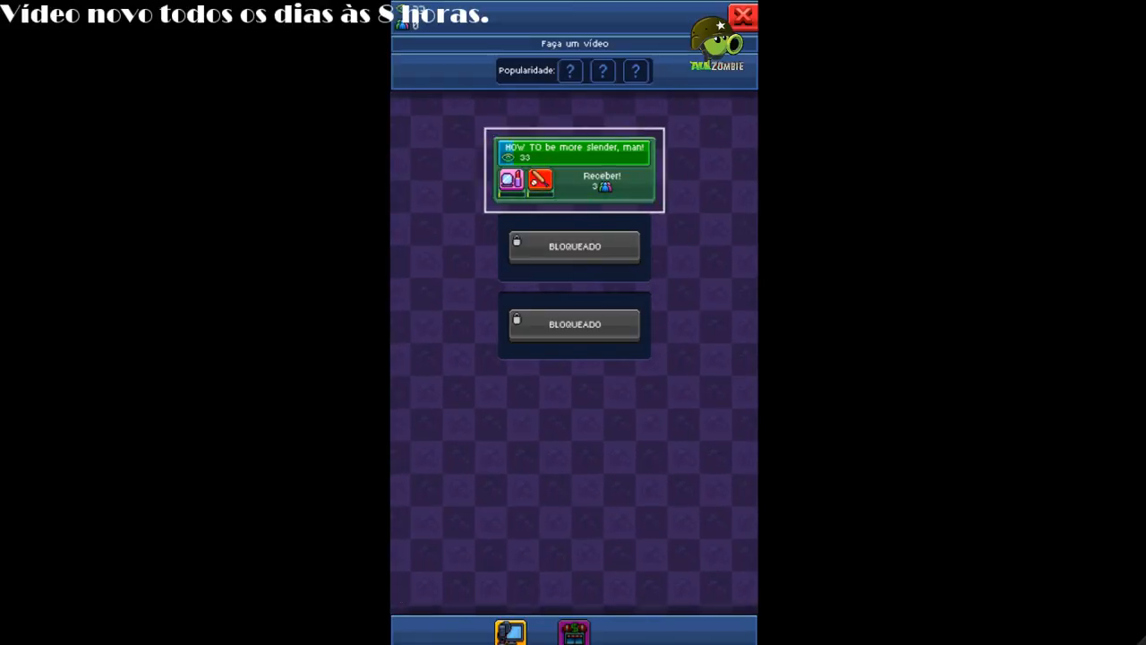
pyautogui.click(601, 180)
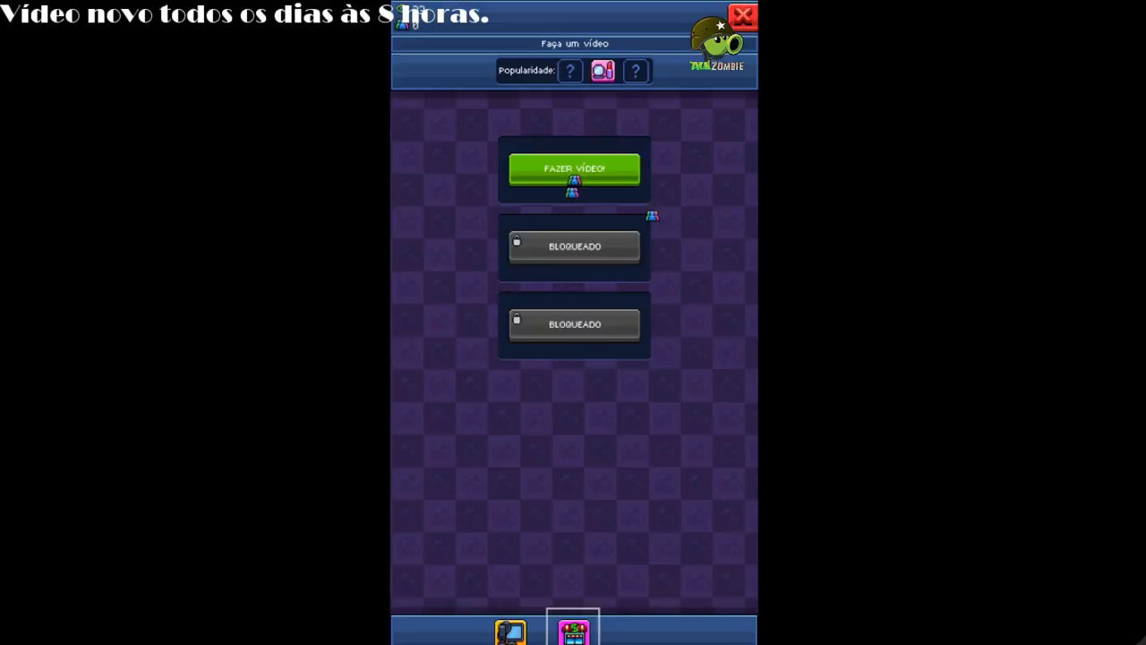